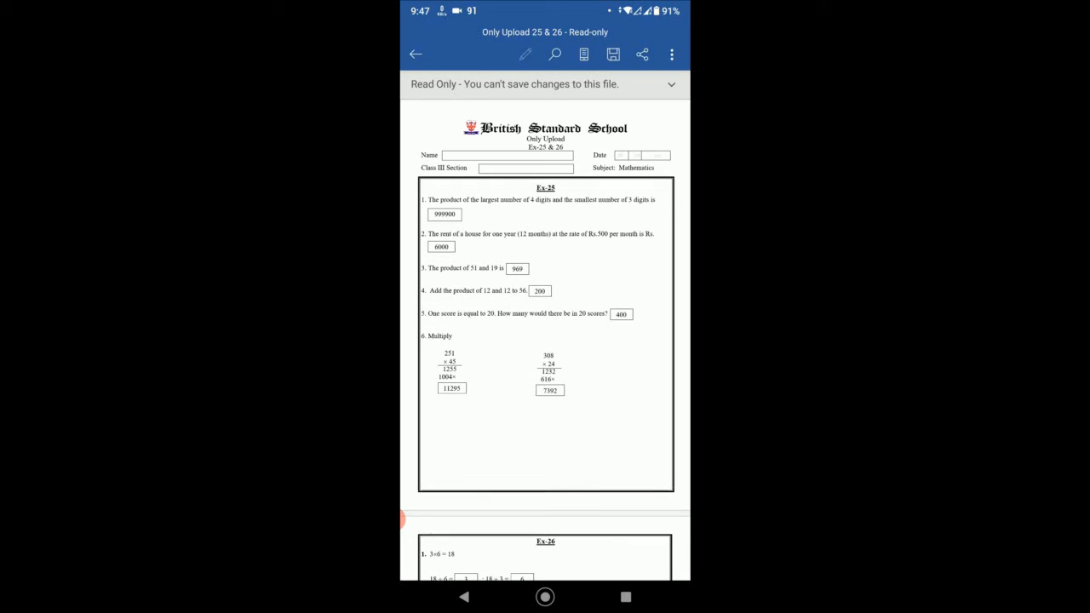
pyautogui.scroll(-3)
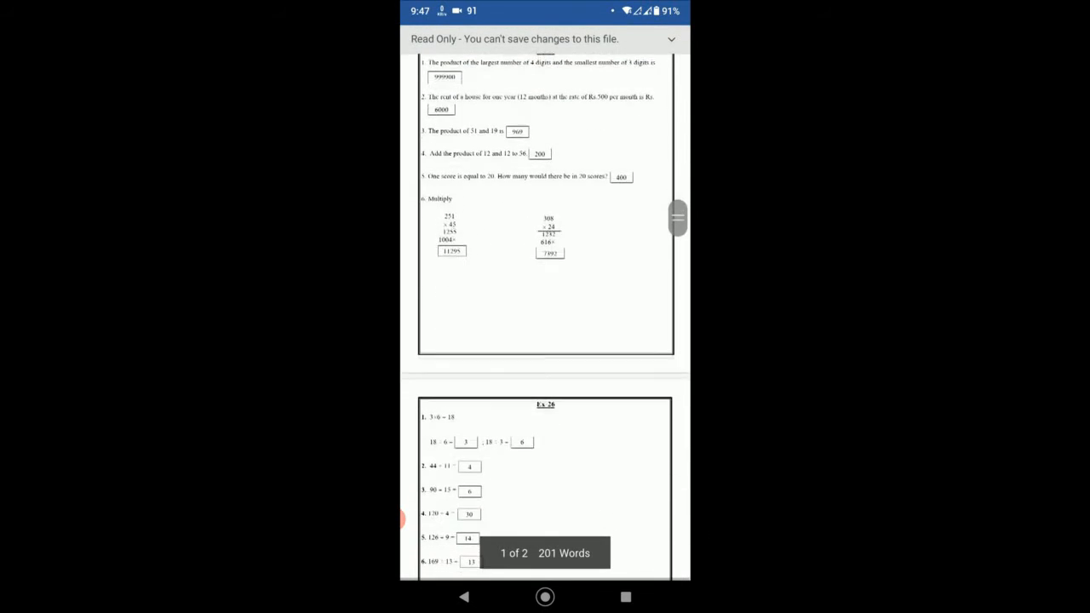
pyautogui.scroll(-3)
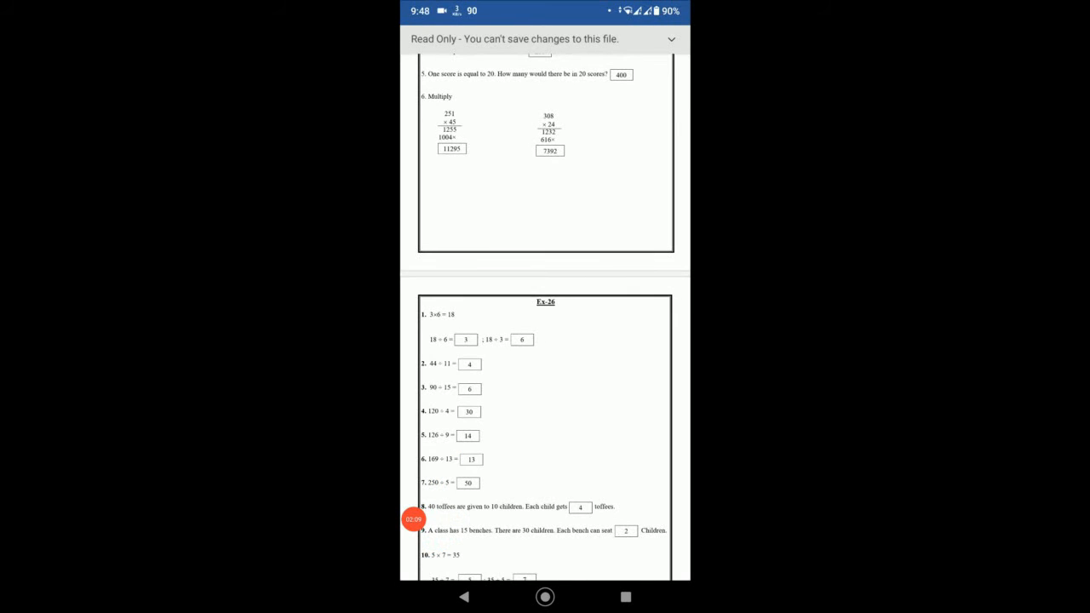